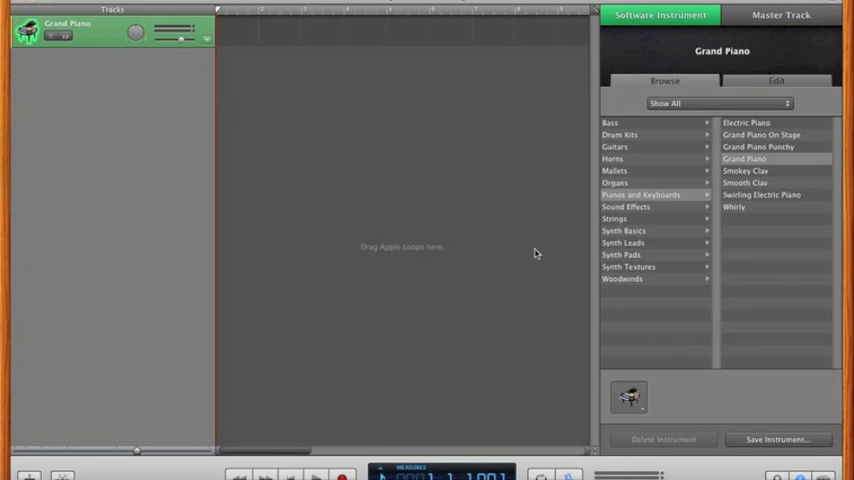
mouse_move(510, 327)
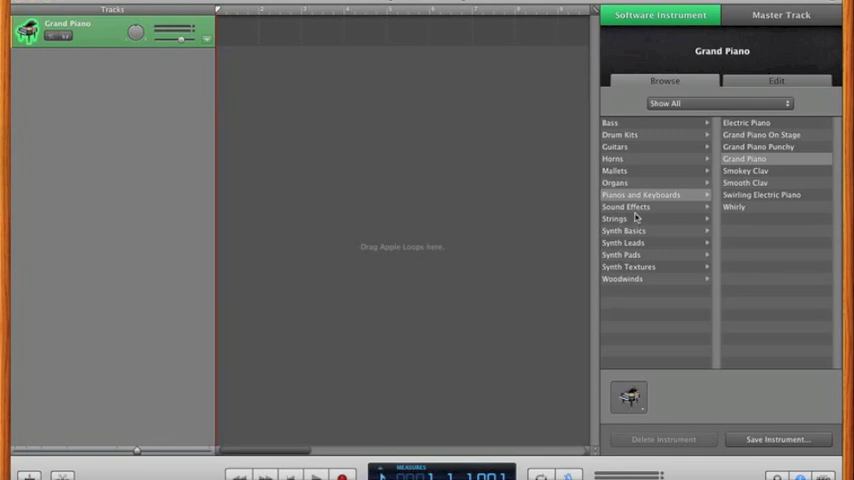
Switch the Grand Piano track to the Nature Sounds instrument under Sound Effects
click(625, 206)
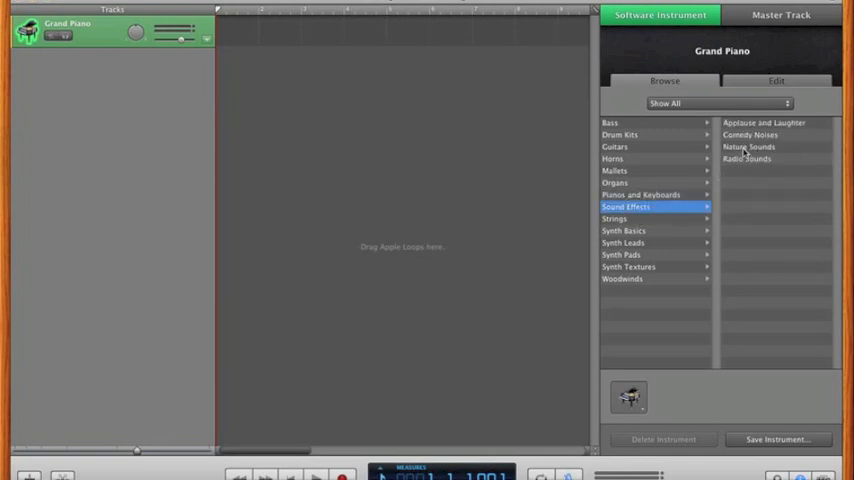
click(748, 147)
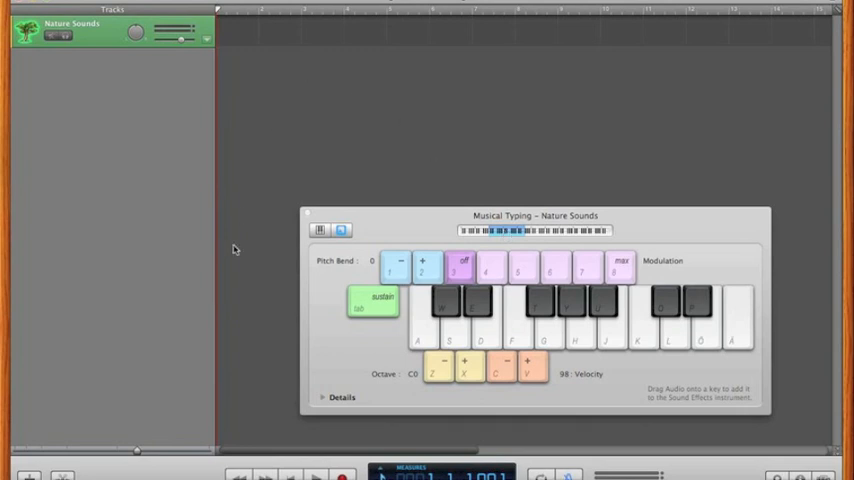
mouse_move(307, 216)
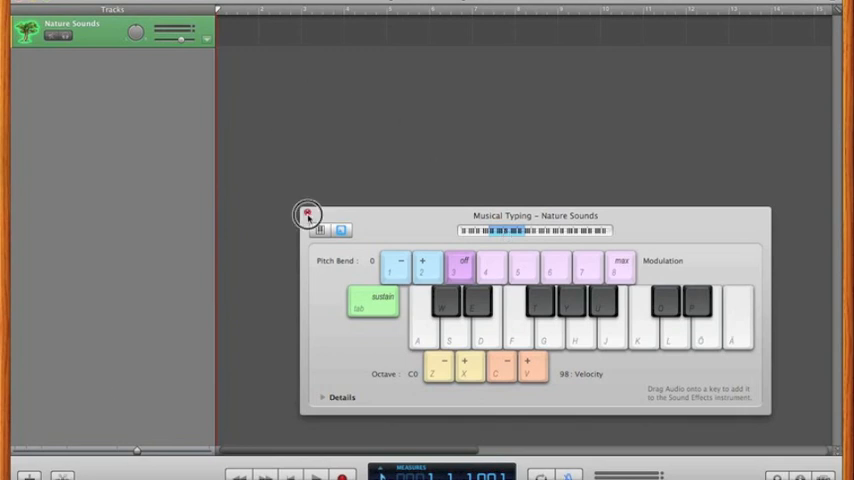
Close Musical Typing and drag the song Paddling Out in as a new audio track
click(307, 215)
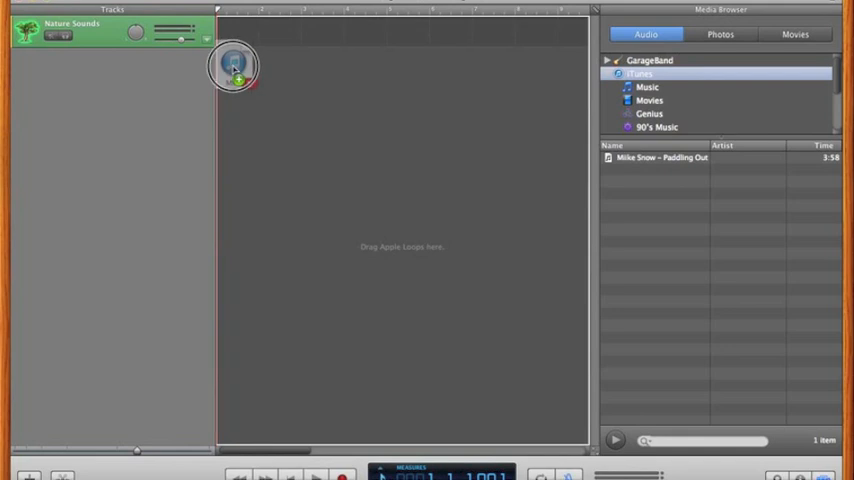
drag(662, 157, 235, 67)
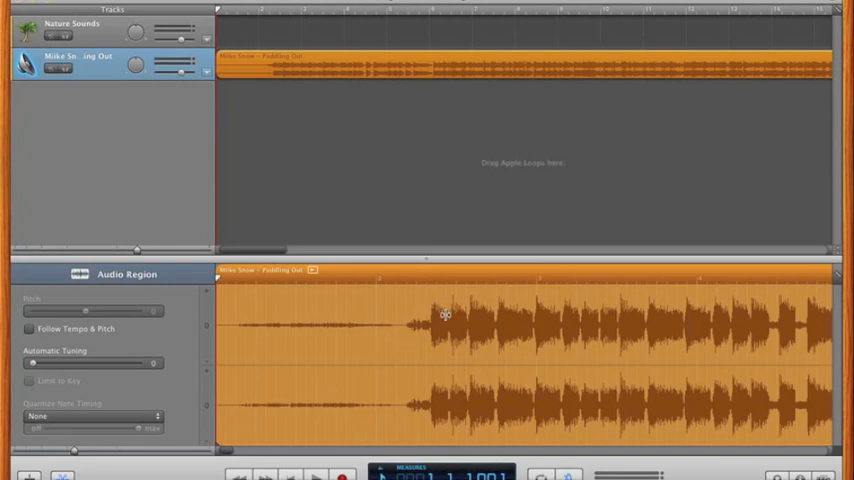
Move the playhead partway into the Paddling Out region
click(396, 280)
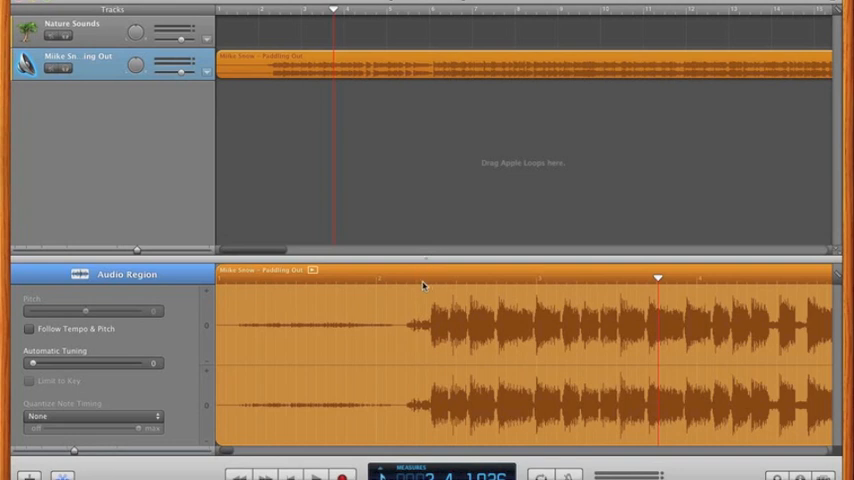
mouse_move(431, 363)
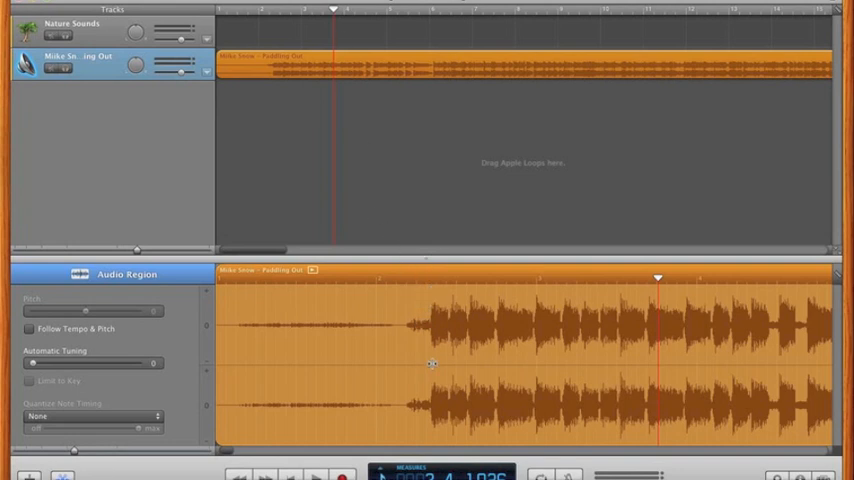
mouse_move(432, 329)
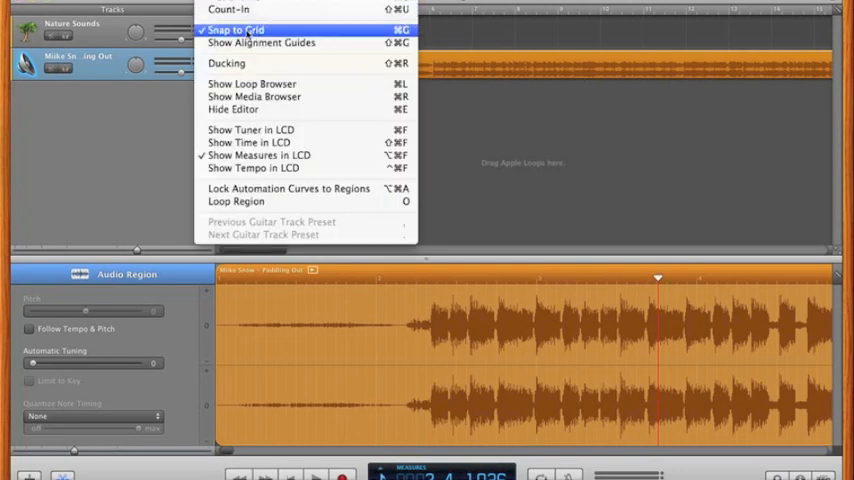
Turn off Snap to Grid in the Control menu
click(237, 29)
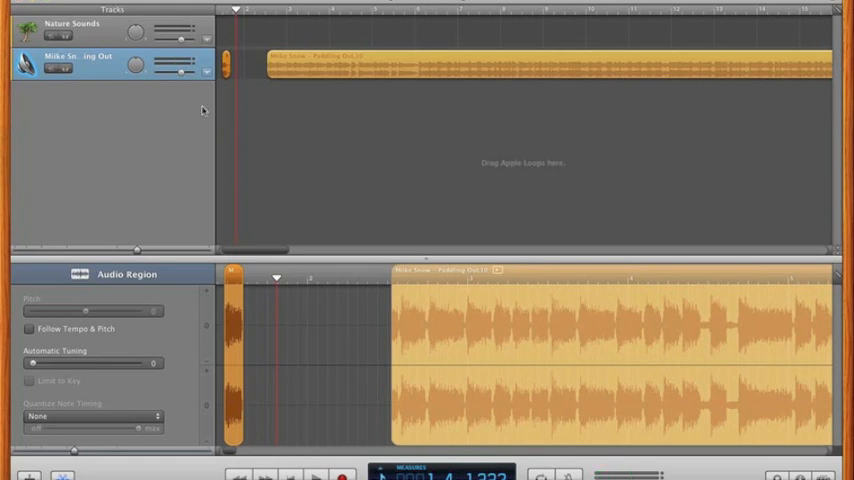
mouse_move(108, 36)
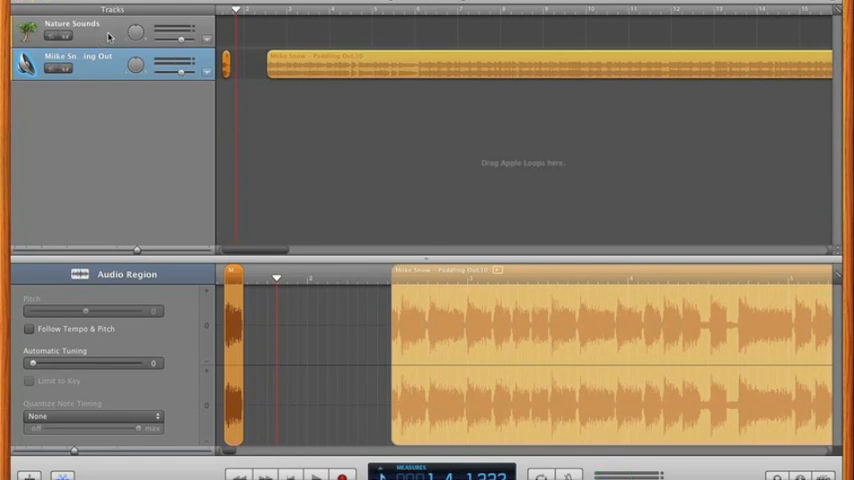
Reopen Musical Typing and drop the trimmed song slice onto a key as a sample
click(72, 24)
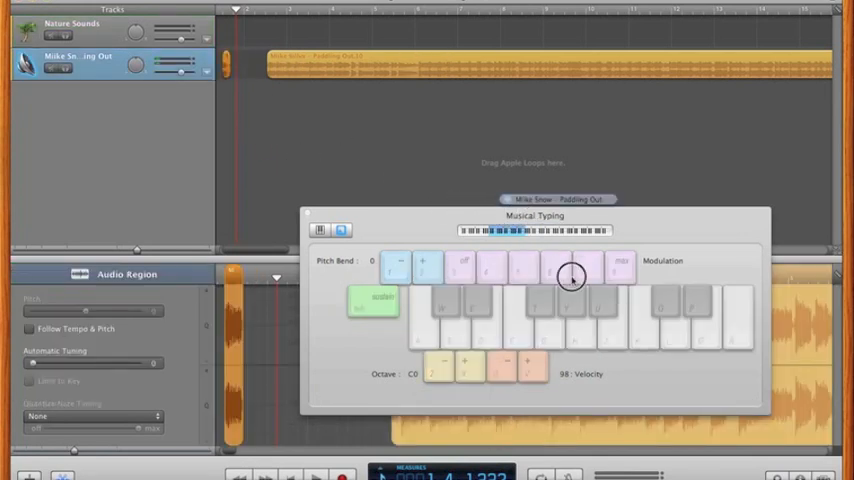
click(75, 28)
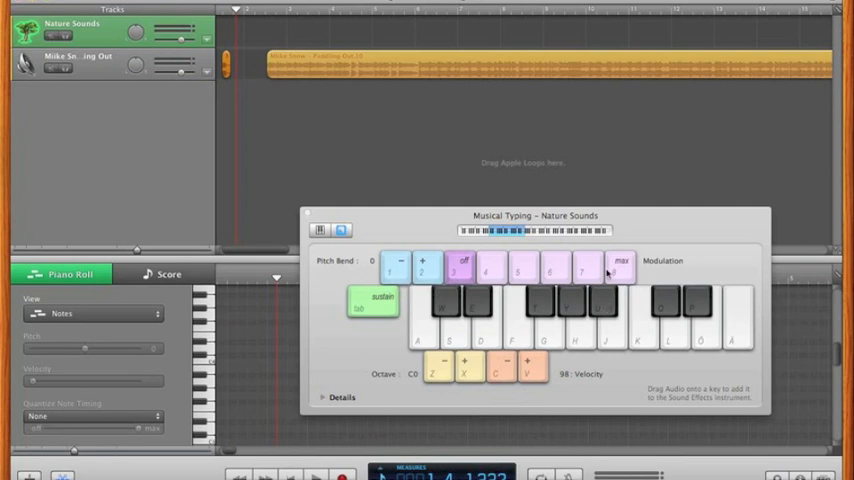